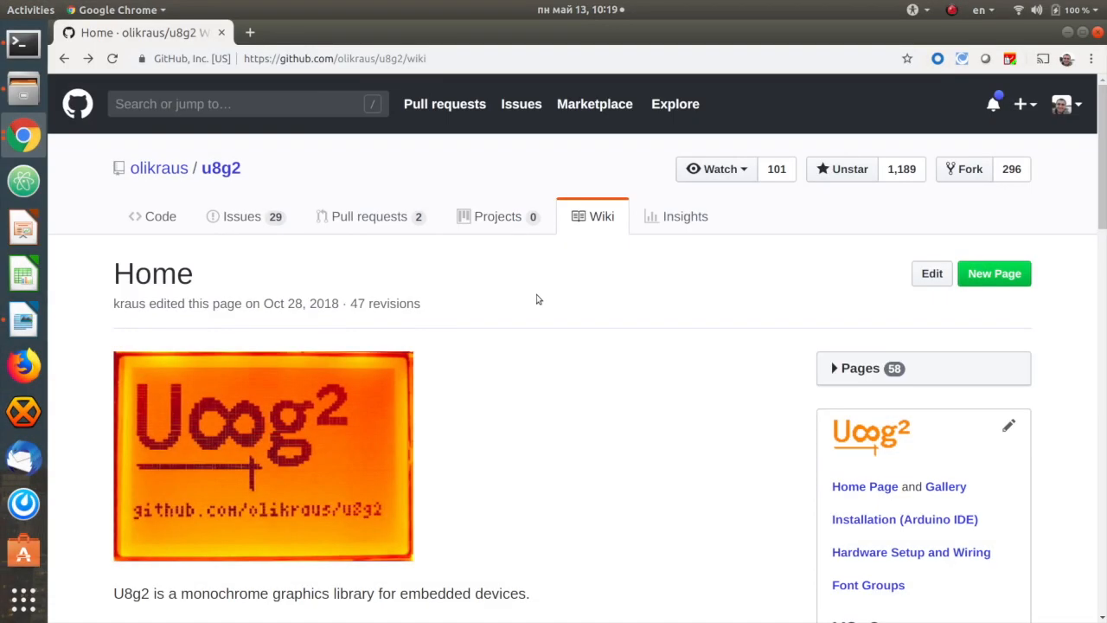
# Scroll the u8g2 wiki Home page down to the Font Reference links.
pyautogui.scroll(-3)
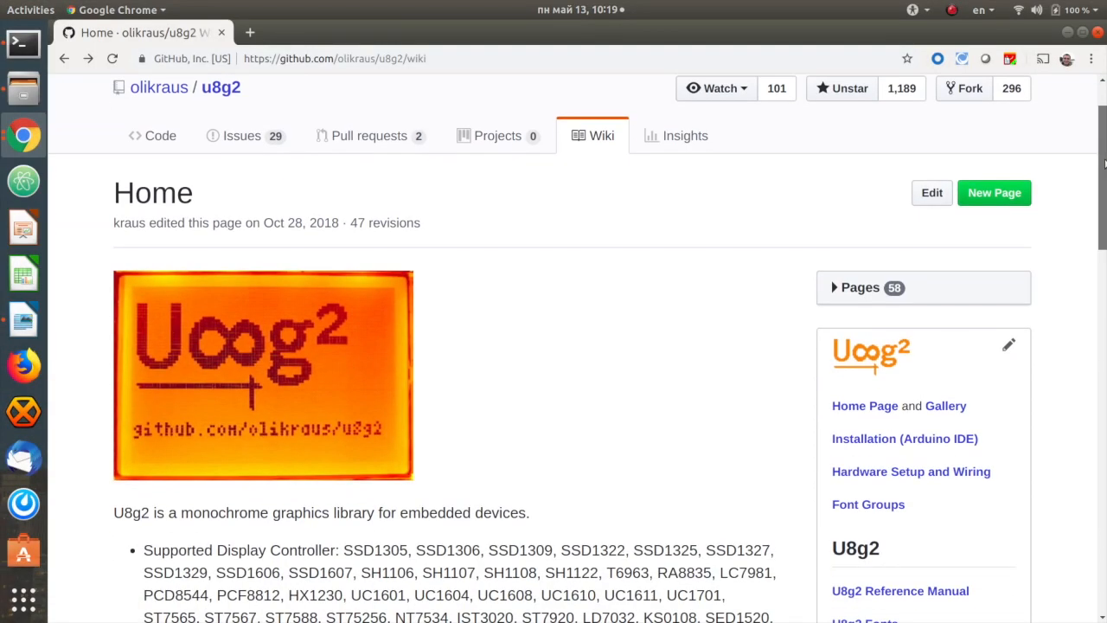
pyautogui.scroll(-3)
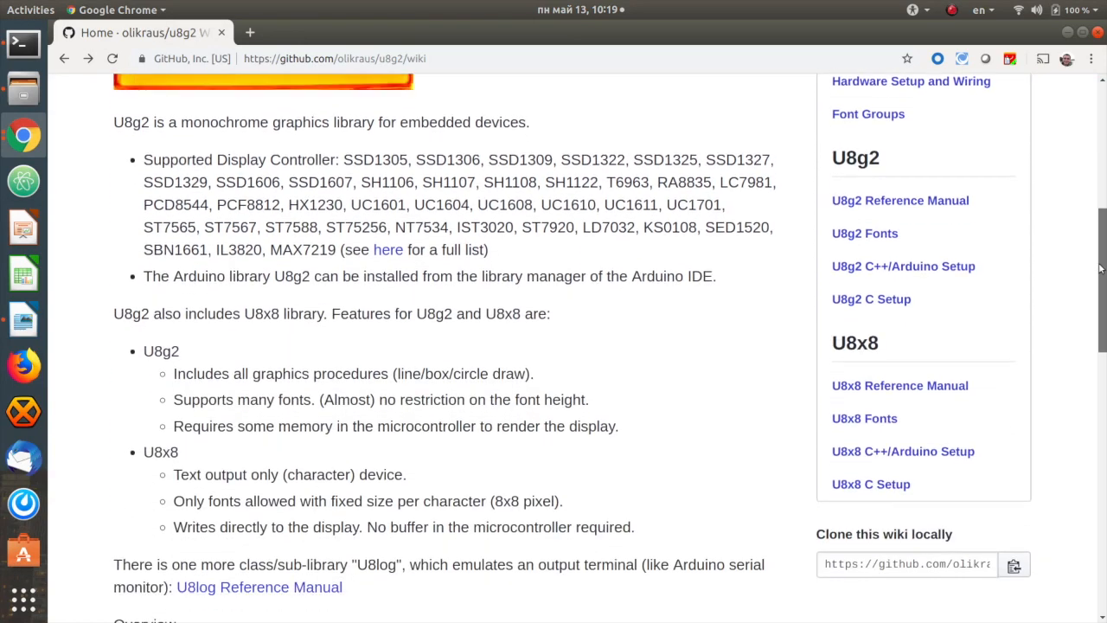
pyautogui.scroll(-3)
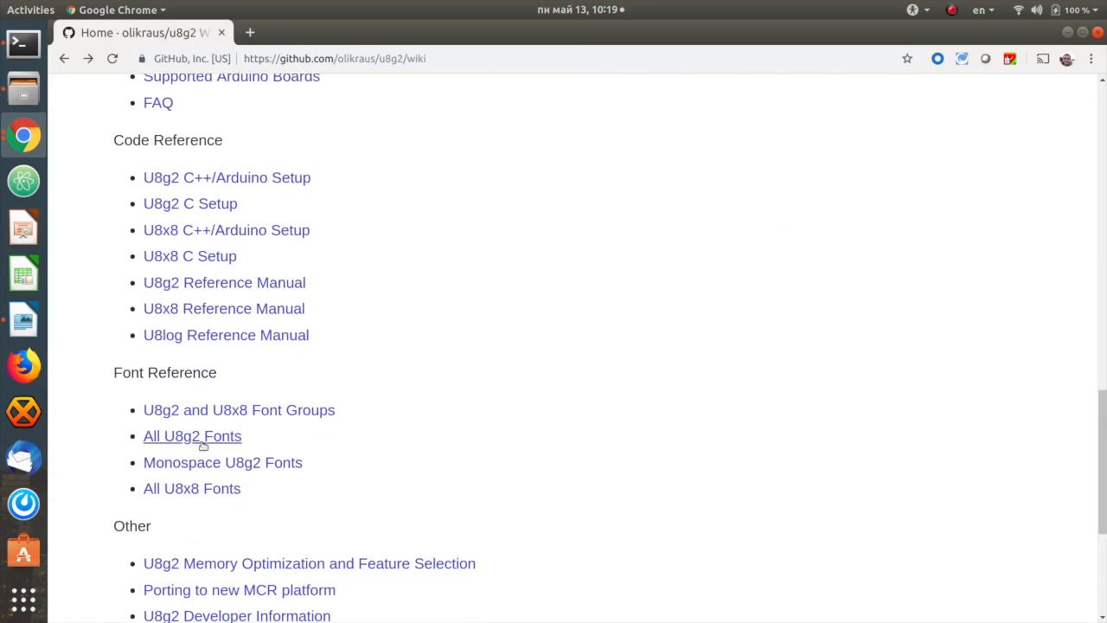
# Follow the 'All U8g2 Fonts' link and review the Pixel Height font sections.
pyautogui.click(192, 436)
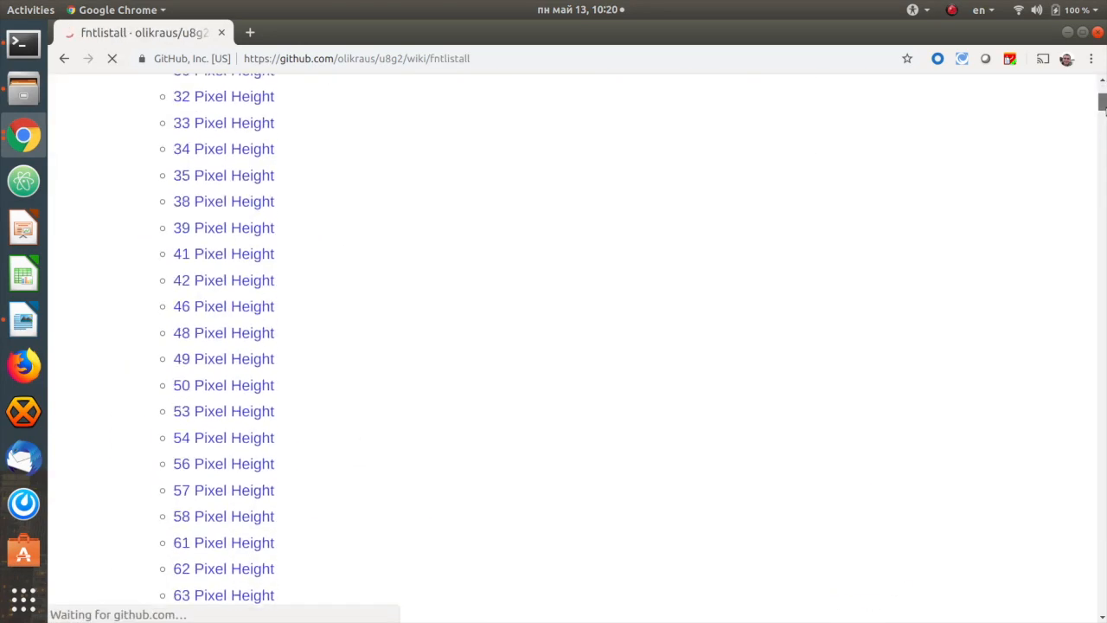
pyautogui.scroll(3)
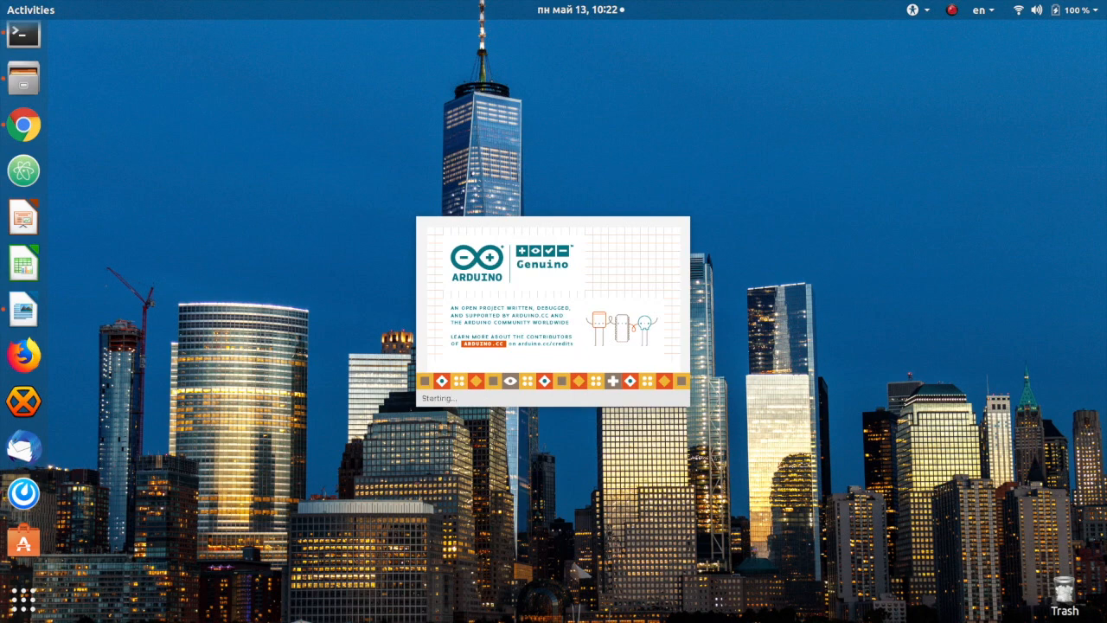
# Use File > Open… to browse to the folder containing oled-dispay-sketch.ino.
pyautogui.click(422, 162)
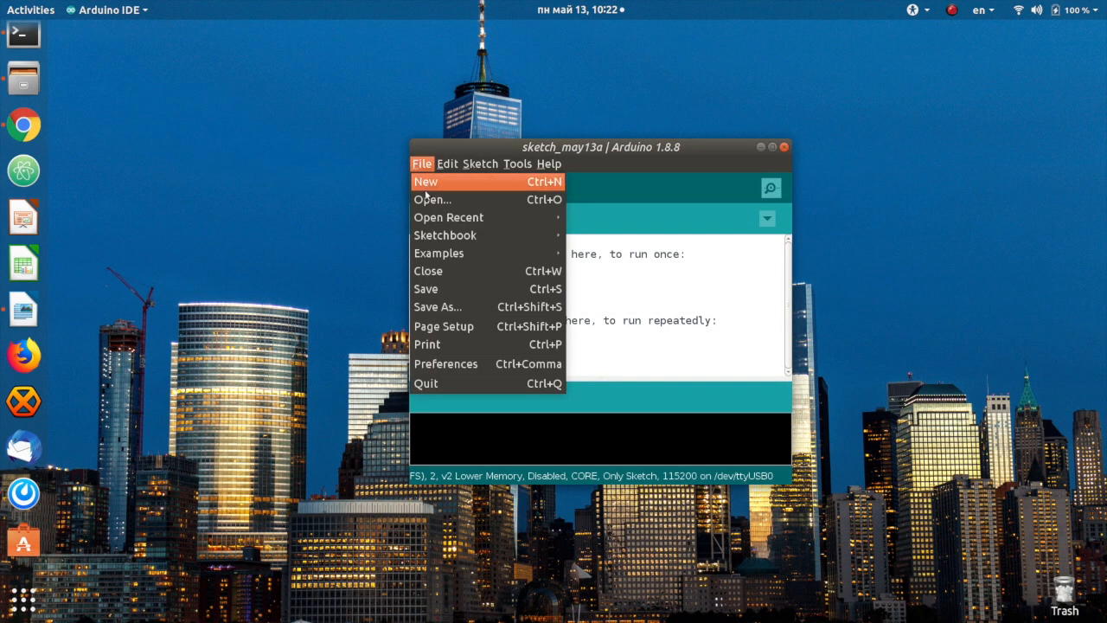
pyautogui.click(432, 199)
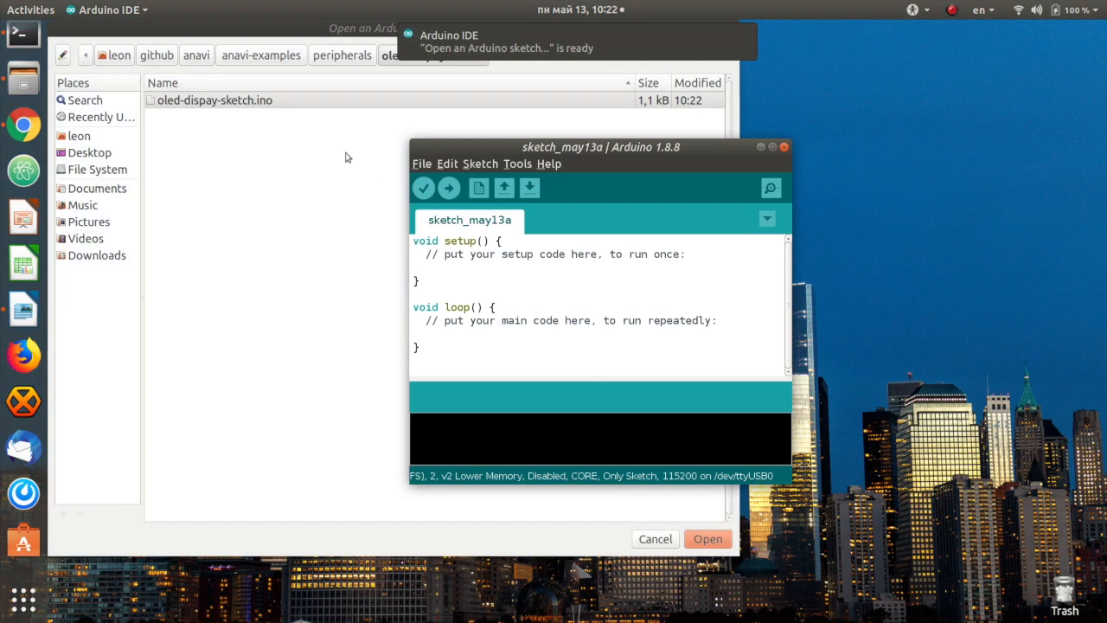